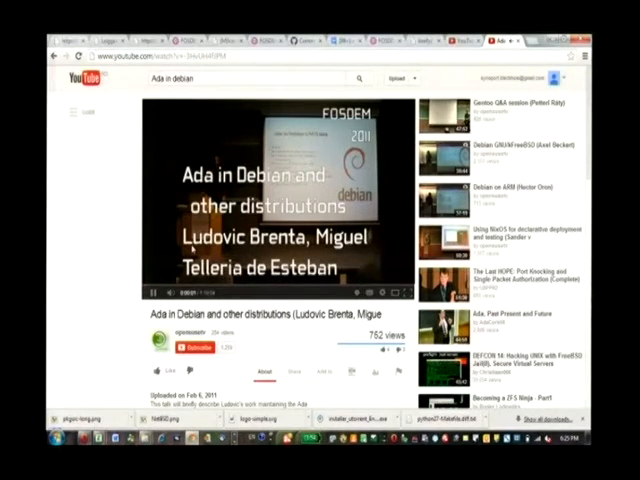
Start playing the FOSDEM 2011 'Ada in Debian and other distributions' talk on YouTube
left_click(277, 293)
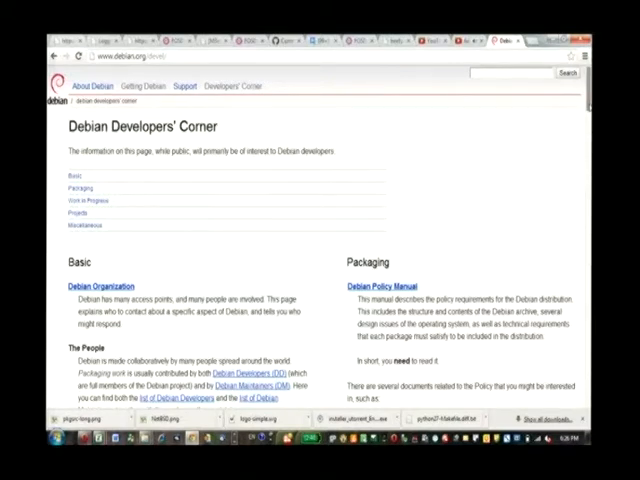
Scroll the Developers' Corner to Packaging and open the 'Debian policy for Ada' link
scroll("down", 3)
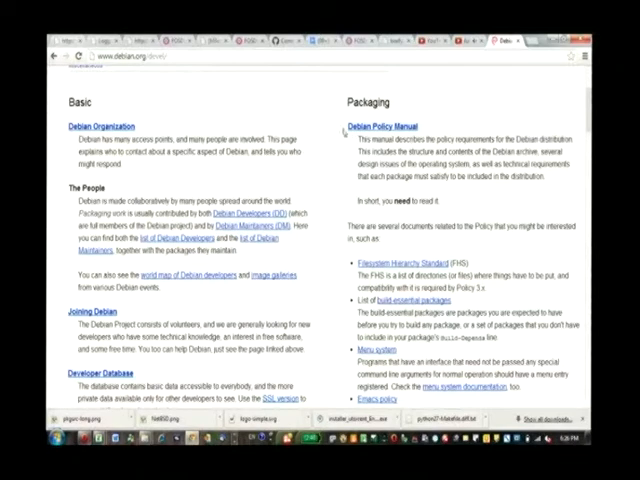
mouse_move(575, 113)
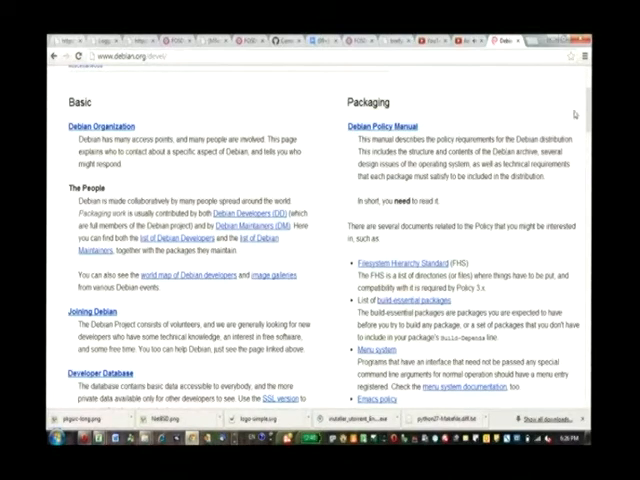
scroll("down", 3)
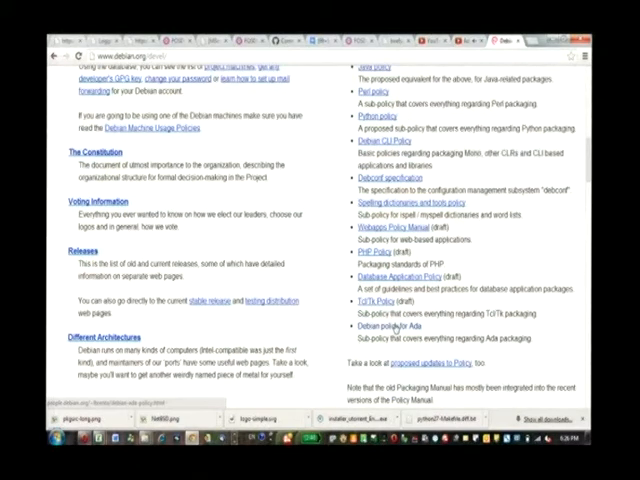
left_click(383, 325)
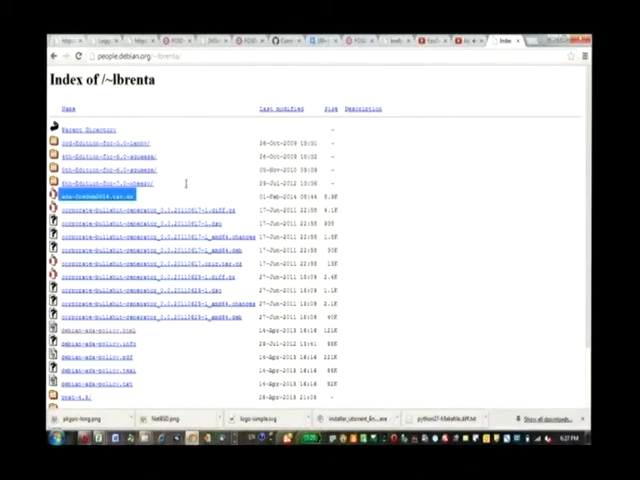
mouse_move(325, 220)
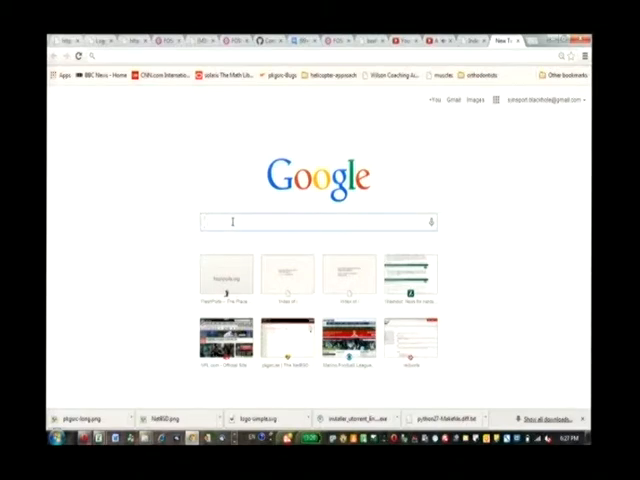
Search 'wikibook ada programming' and scroll through the Ada Programming book's chapters
type("wikibook ada p")
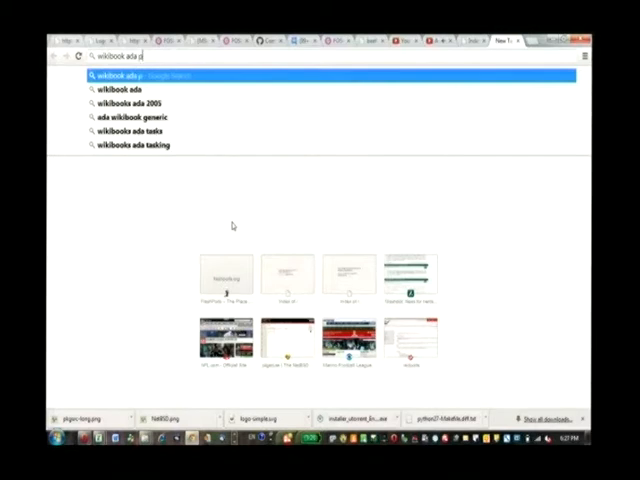
type("rogramming")
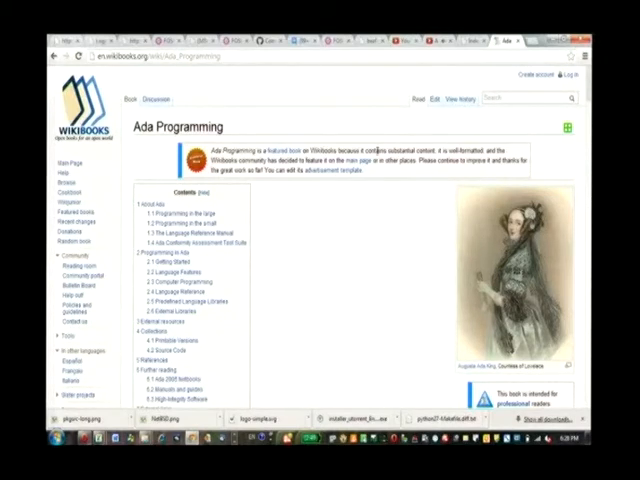
mouse_move(420, 187)
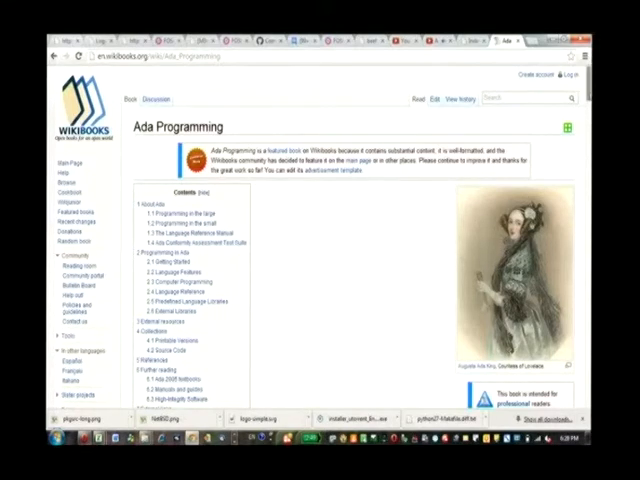
scroll("down", 3)
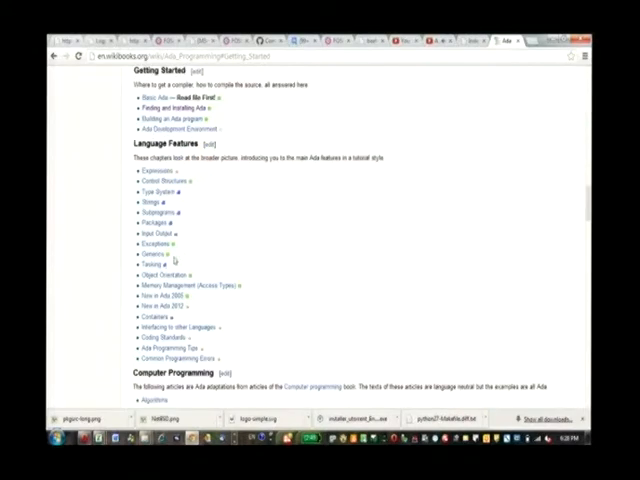
mouse_move(164, 108)
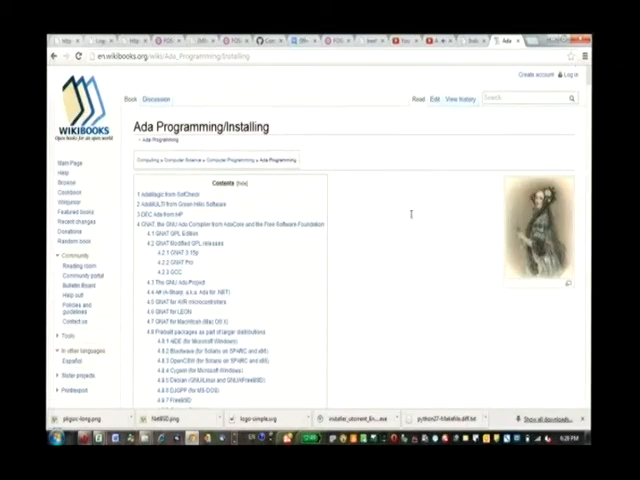
mouse_move(398, 229)
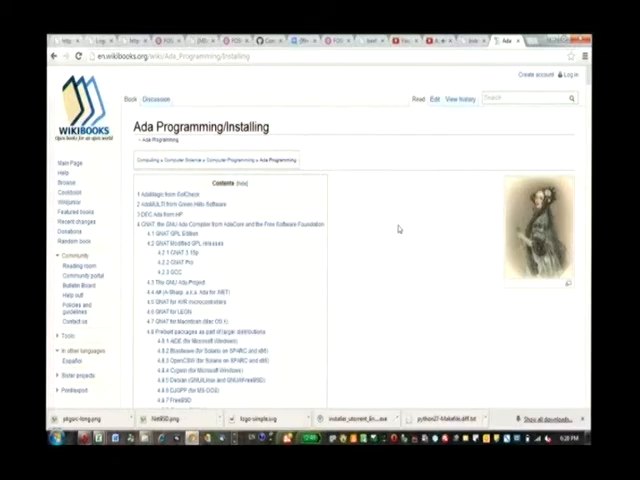
Scroll the Installing chapter down to its compiler and distribution contents list
scroll("down", 3)
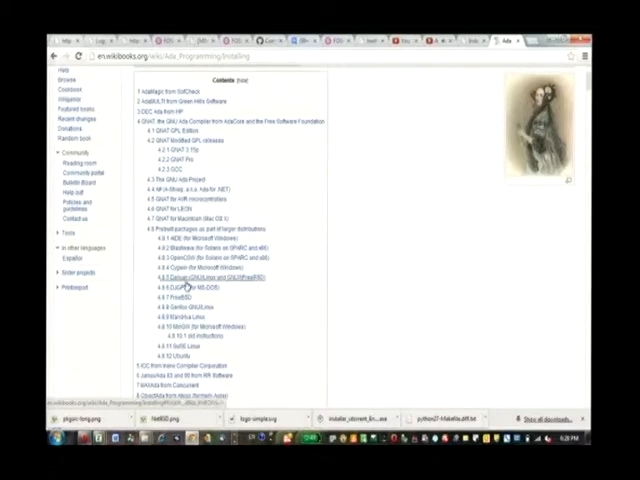
Jump to 'Debian (GNU/Linux and GNU/kFreeBSD)' and scroll the release table to the add-ons list
left_click(205, 277)
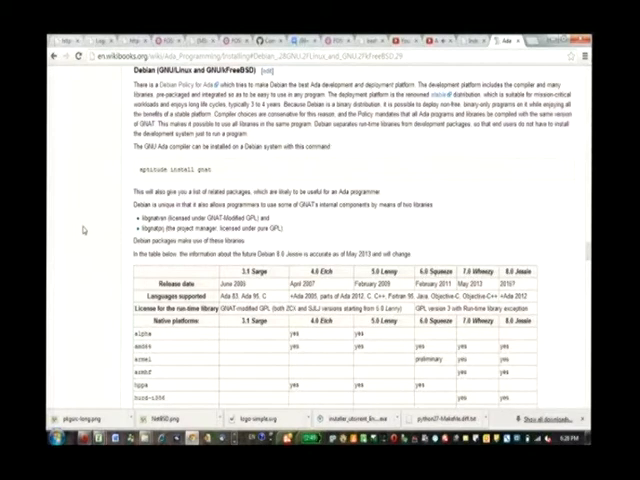
scroll("down", 3)
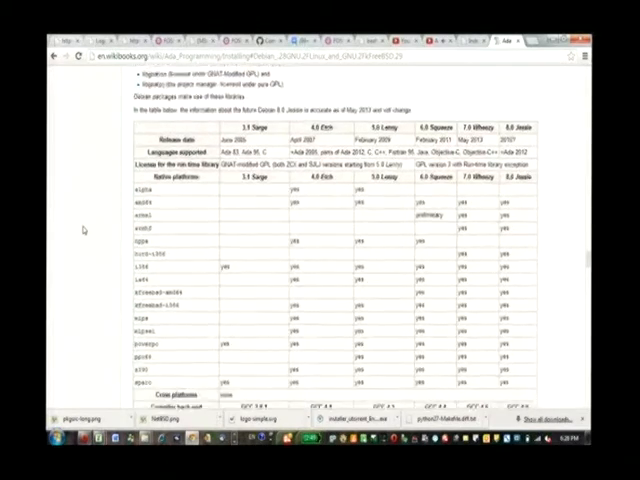
scroll("down", 3)
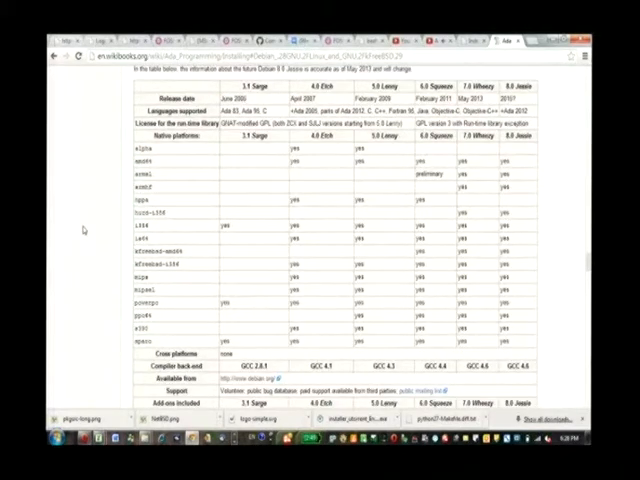
scroll("down", 3)
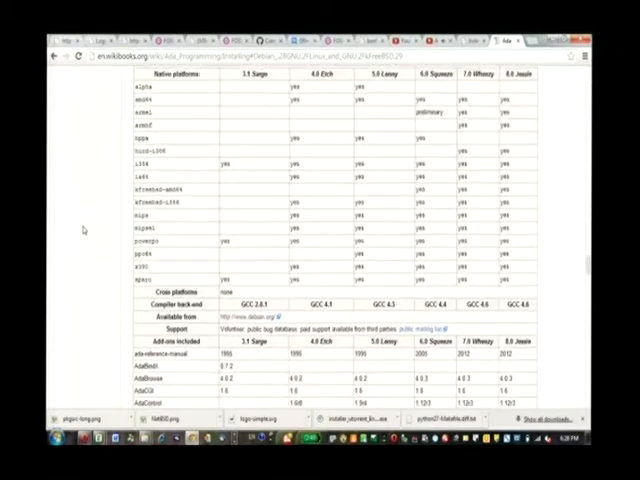
scroll("down", 3)
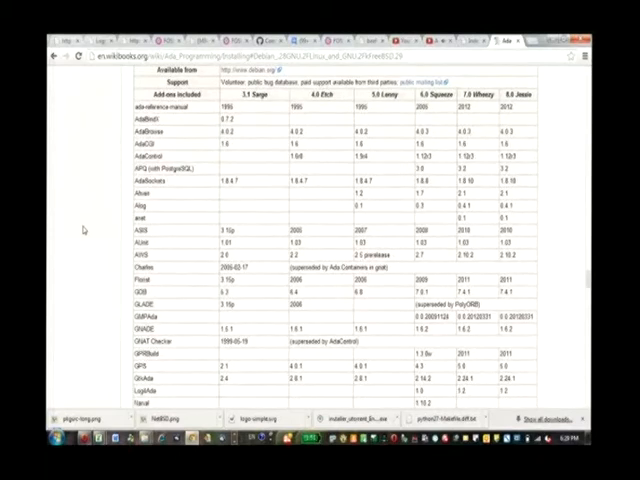
scroll("down", 3)
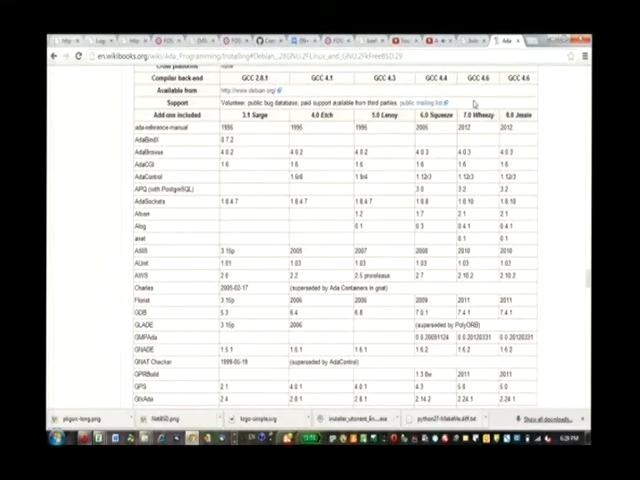
double_click(480, 115)
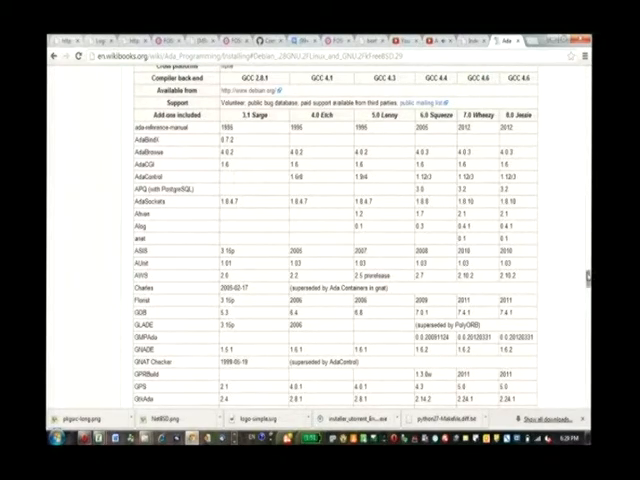
scroll("down", 3)
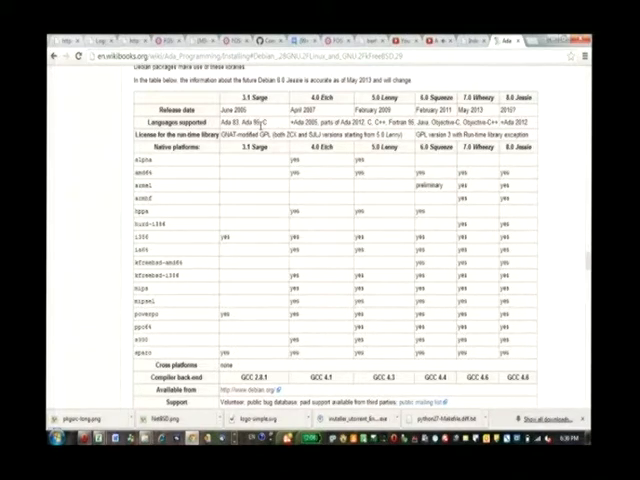
double_click(240, 109)
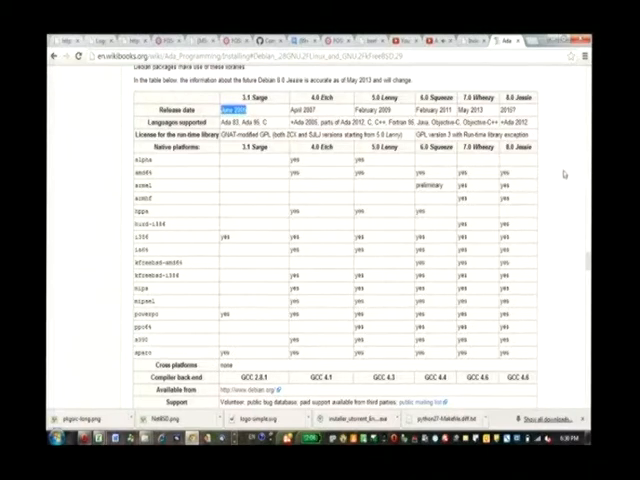
scroll("down", 3)
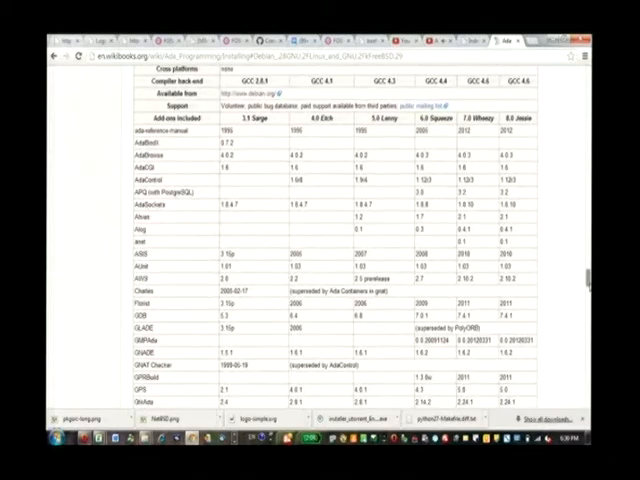
scroll("down", 3)
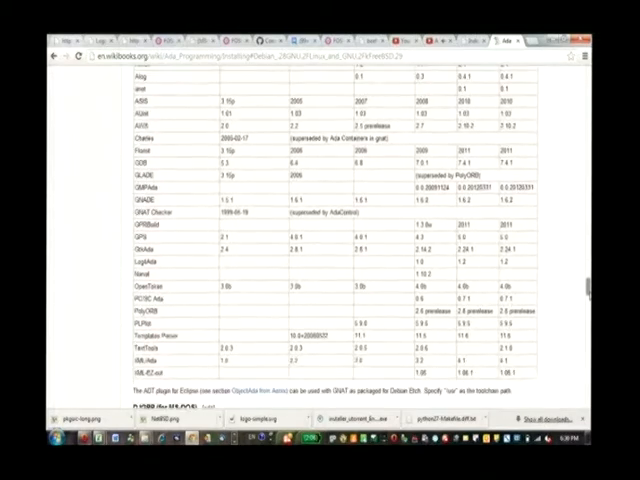